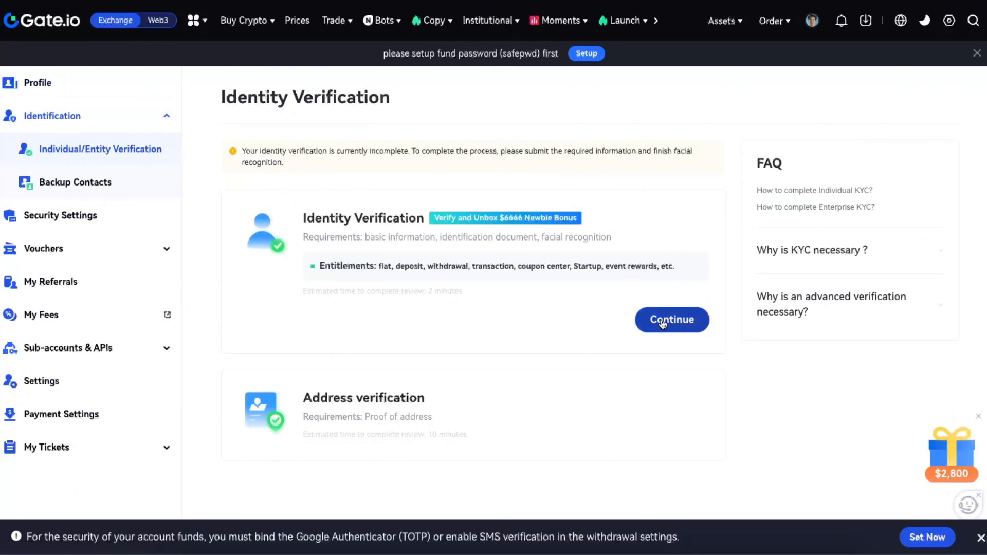
Continue the Identity Verification card to reach the nationality and residence form
{"action": "left_click", "coordinate": [671, 320]}
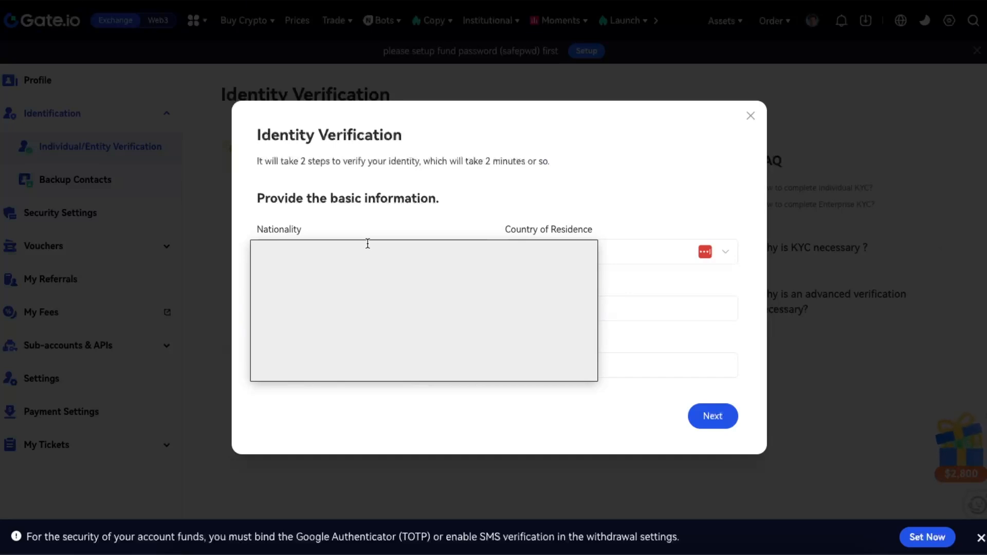
{"action": "mouse_move", "coordinate": [725, 421]}
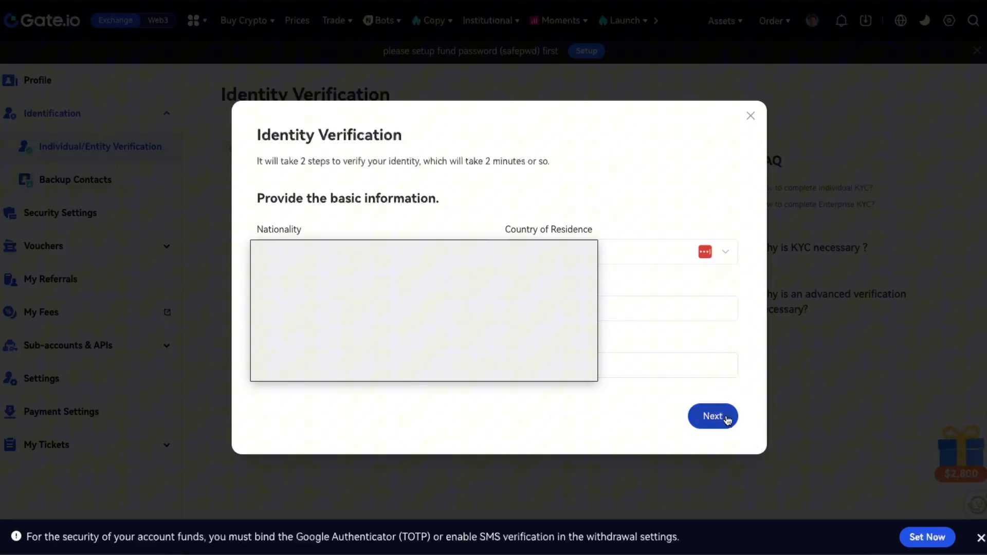
Submit the basic information to advance to face recognition via Gate.io app scan
{"action": "left_click", "coordinate": [713, 416]}
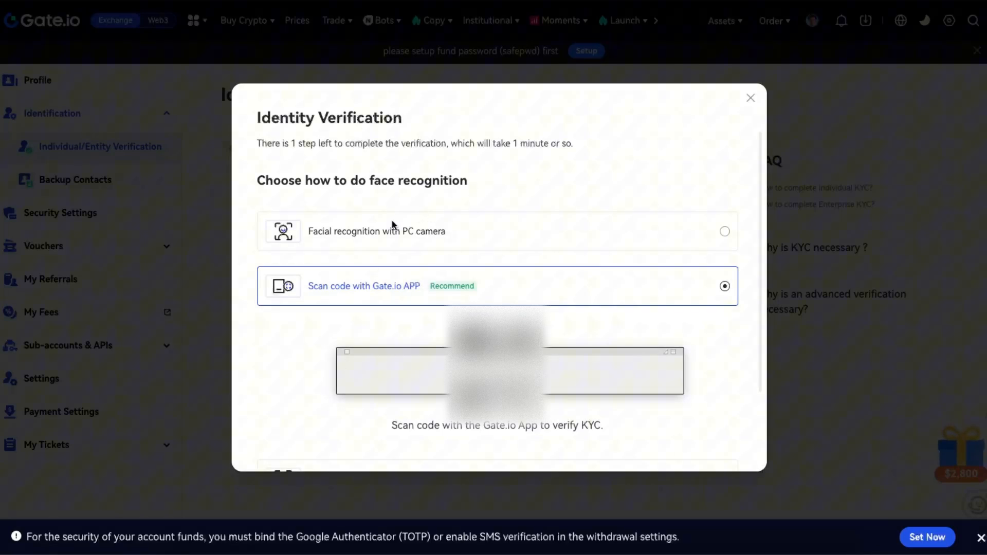
{"action": "mouse_move", "coordinate": [295, 301]}
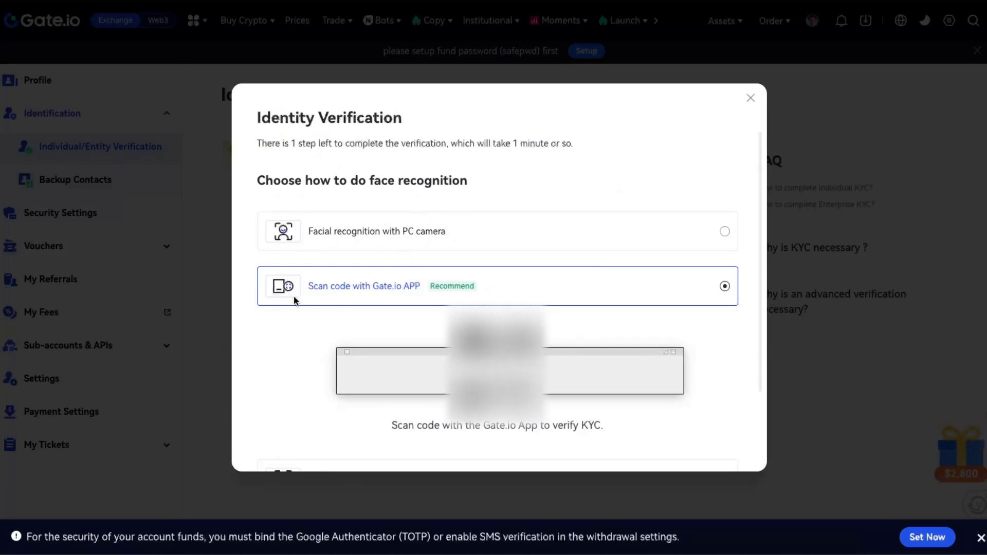
{"action": "mouse_move", "coordinate": [490, 298]}
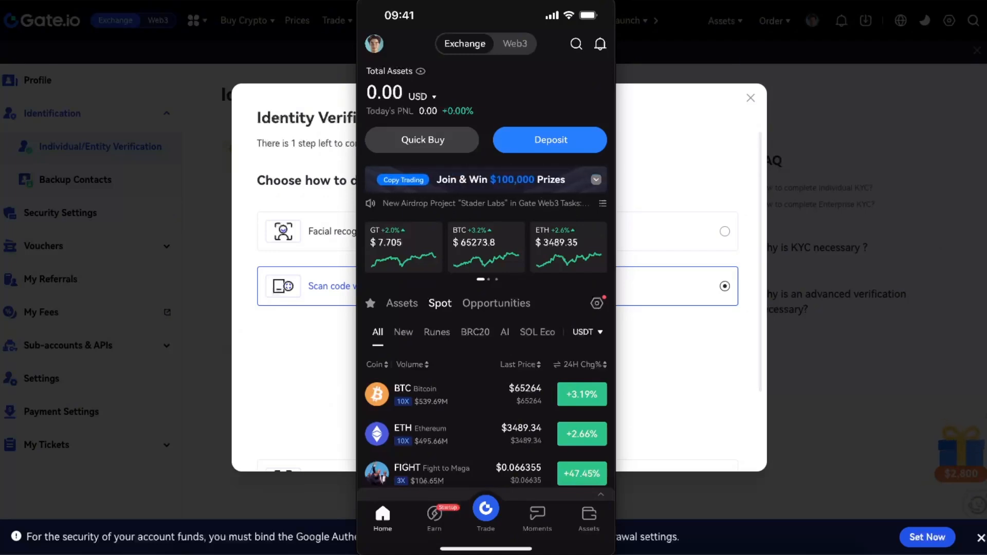
Scan the verification code in the mobile app to show the face-recognition reminder
{"action": "left_click", "coordinate": [374, 43]}
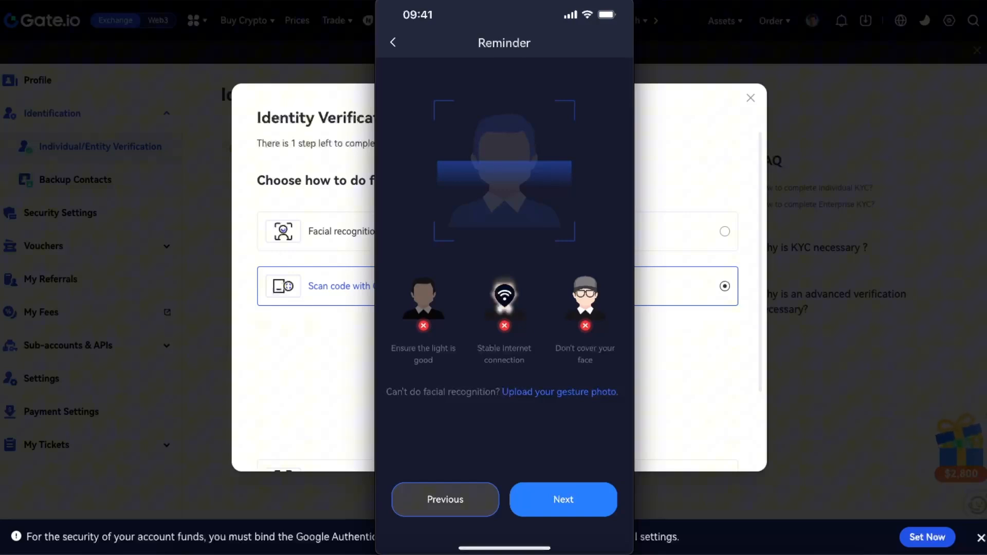
Pass the reminder and begin the document-and-selfie identity verification in the app
{"action": "left_click", "coordinate": [562, 499]}
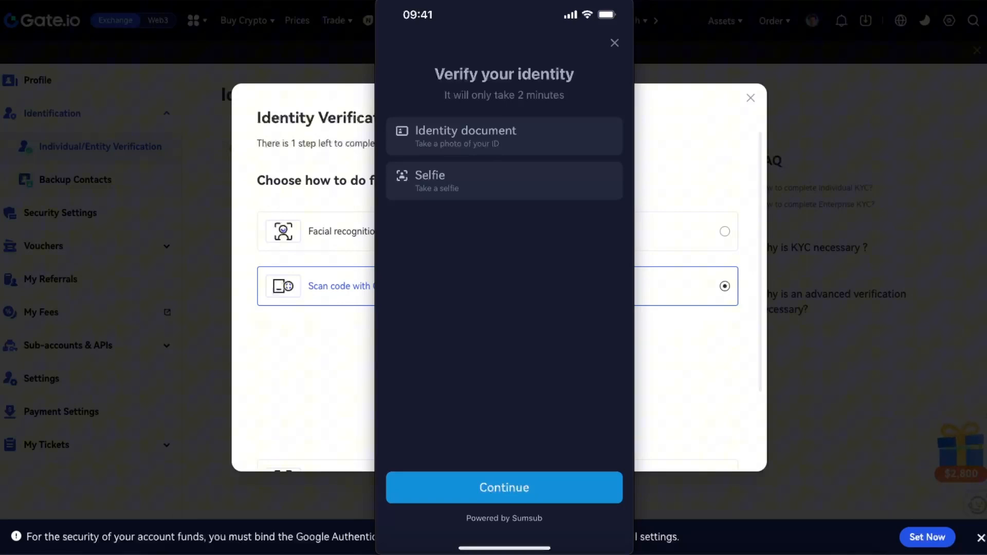
{"action": "left_click", "coordinate": [503, 487]}
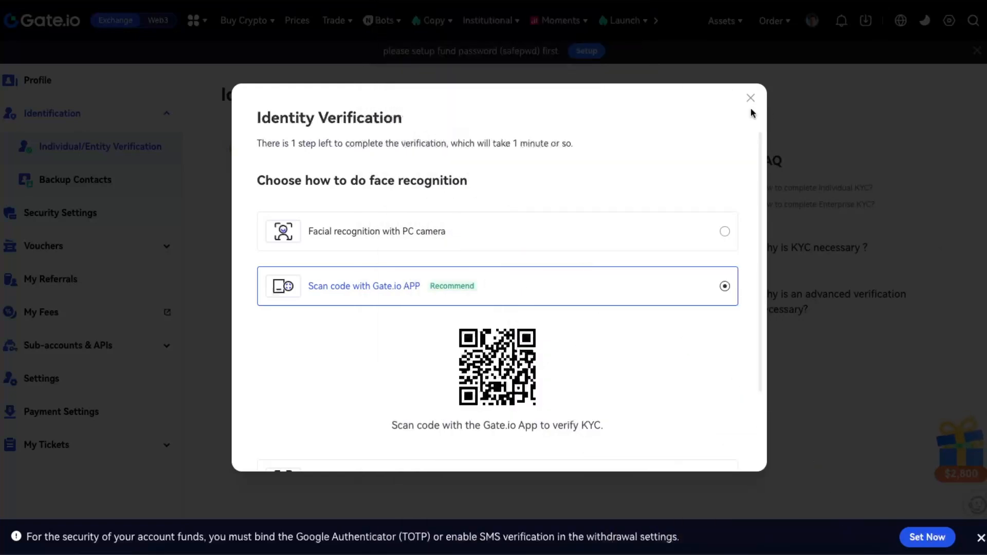
Close the verification dialog and confirm Exit in the Tips popup
{"action": "left_click", "coordinate": [750, 98]}
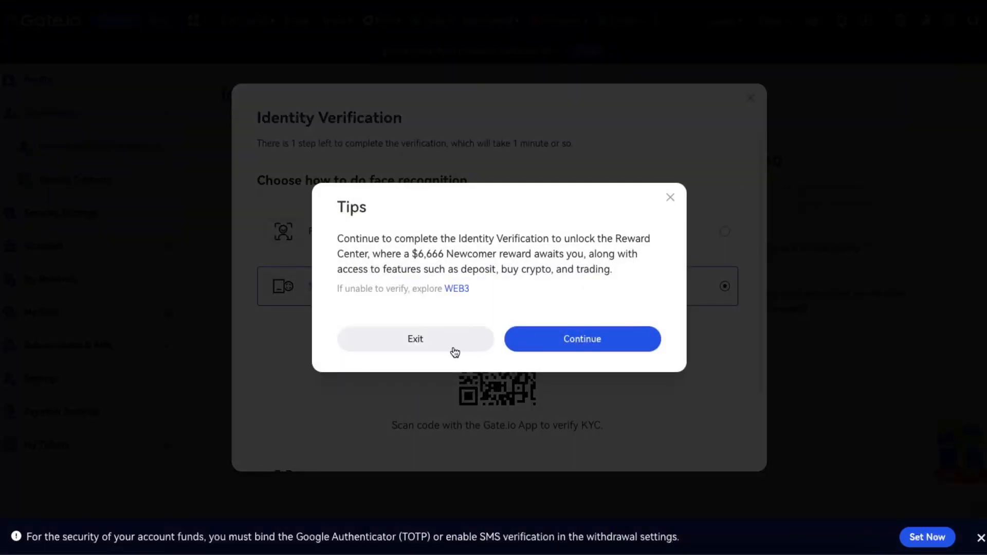
{"action": "left_click", "coordinate": [415, 338]}
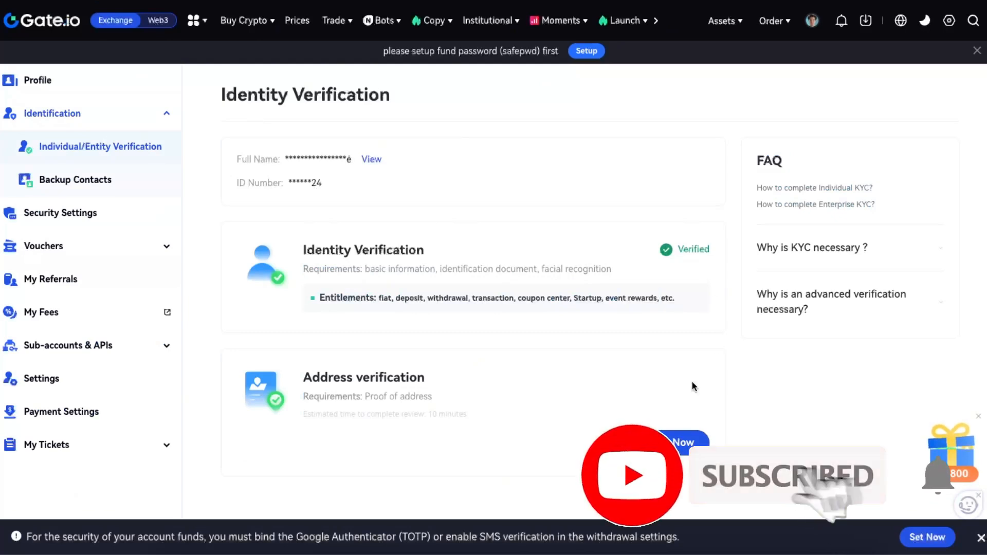
{"action": "mouse_move", "coordinate": [435, 399]}
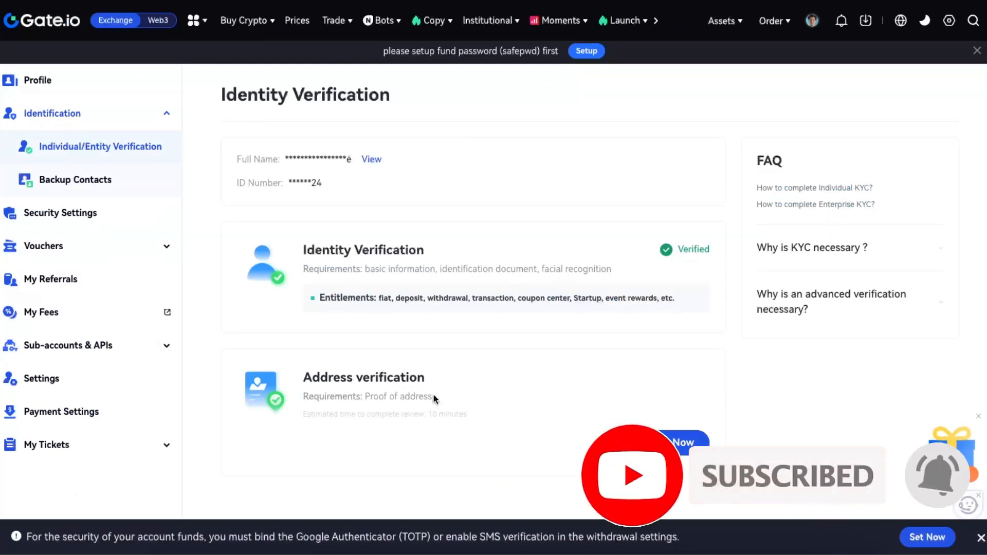
{"action": "scroll", "scroll_direction": "down", "scroll_amount": 3}
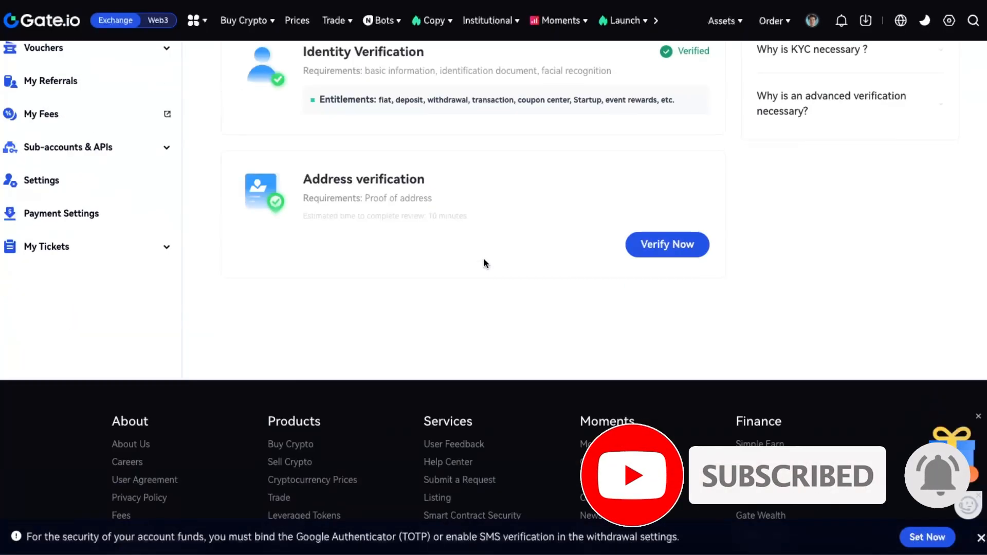